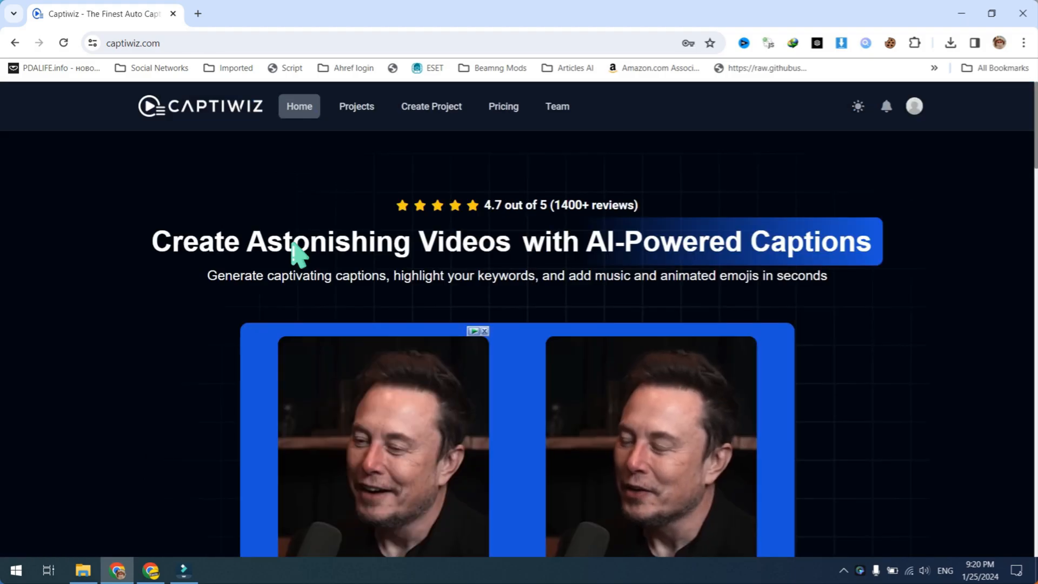
{"action": "mouse_move", "coordinate": [432, 106]}
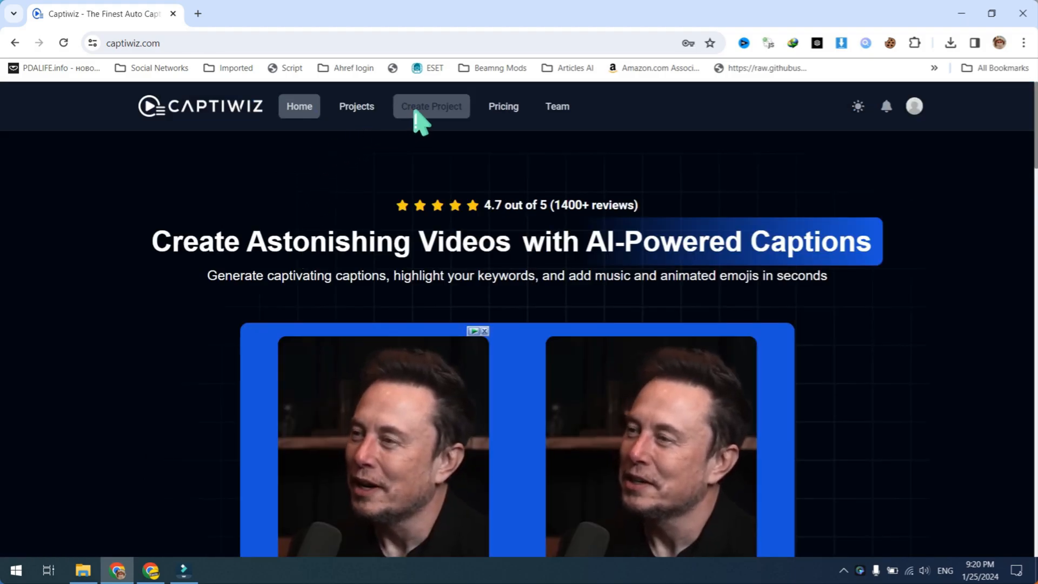
Start a new captioning project from the Create Project page.
{"action": "left_click", "coordinate": [432, 106]}
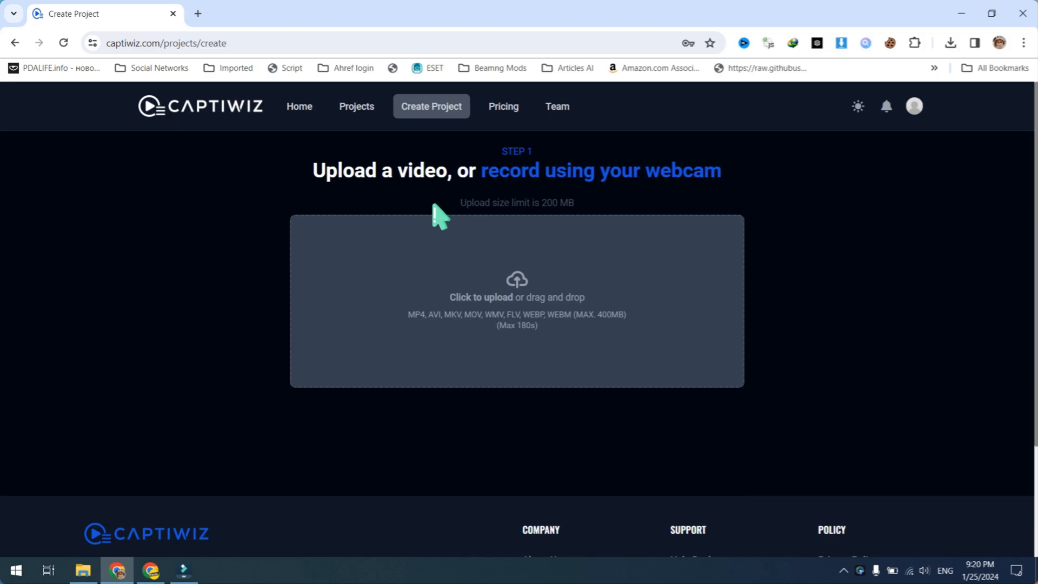
Upload the 32-second 'saeed ai' video with US English as the caption language.
{"action": "left_click", "coordinate": [515, 296]}
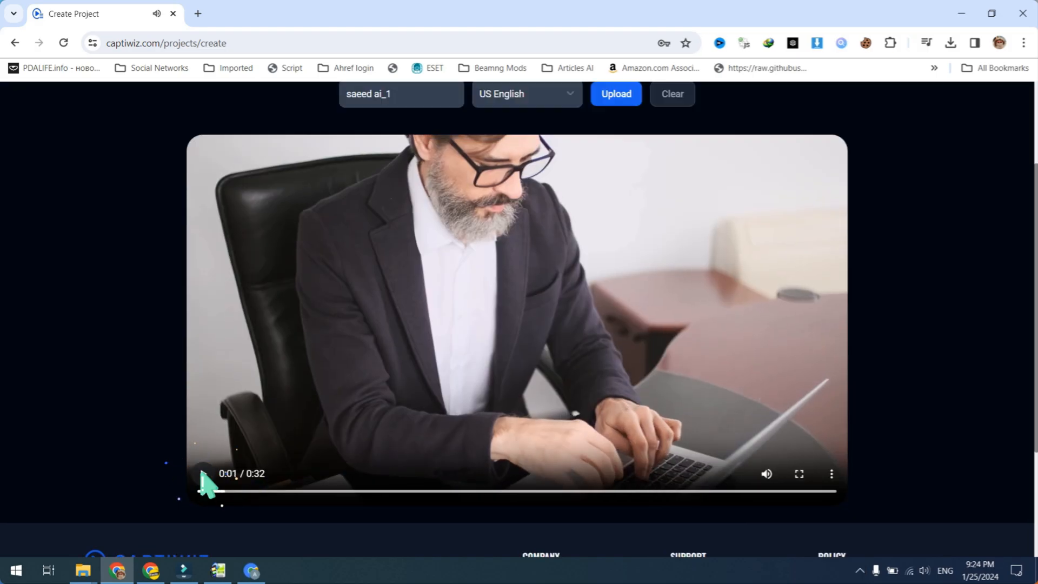
{"action": "scroll", "scroll_direction": "up", "scroll_amount": 3}
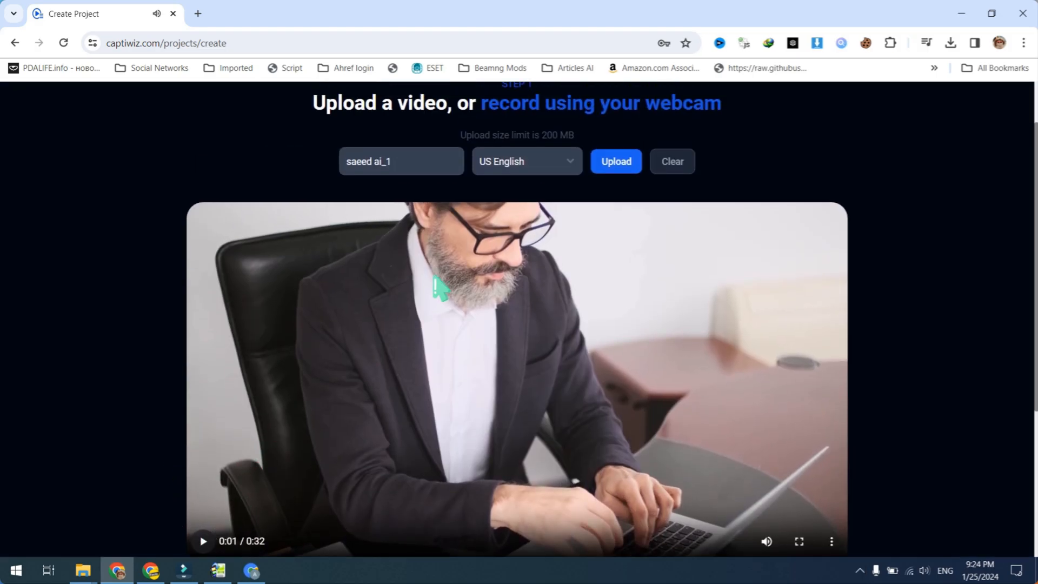
{"action": "left_click", "coordinate": [527, 161]}
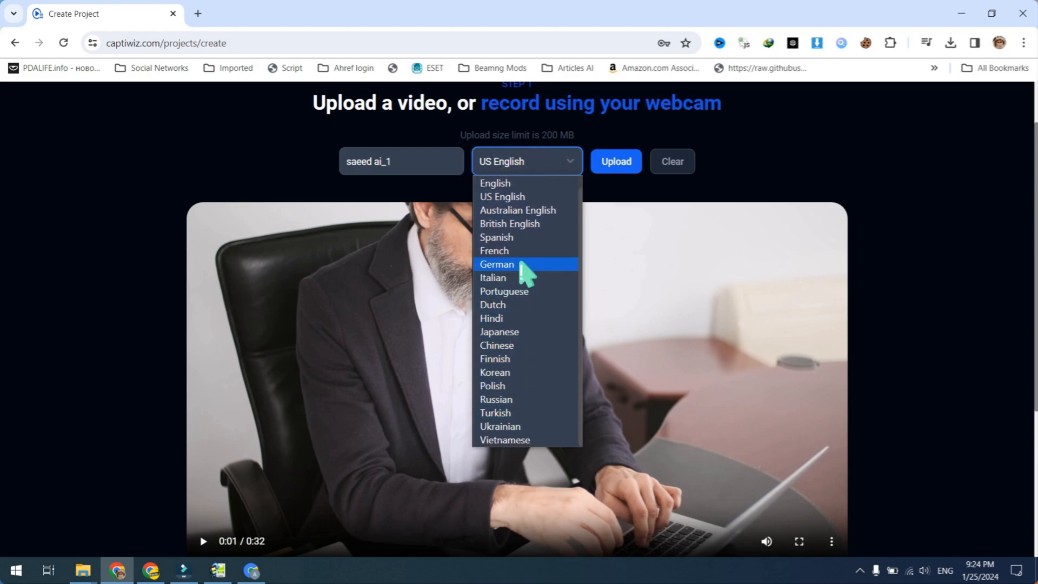
{"action": "mouse_move", "coordinate": [523, 197]}
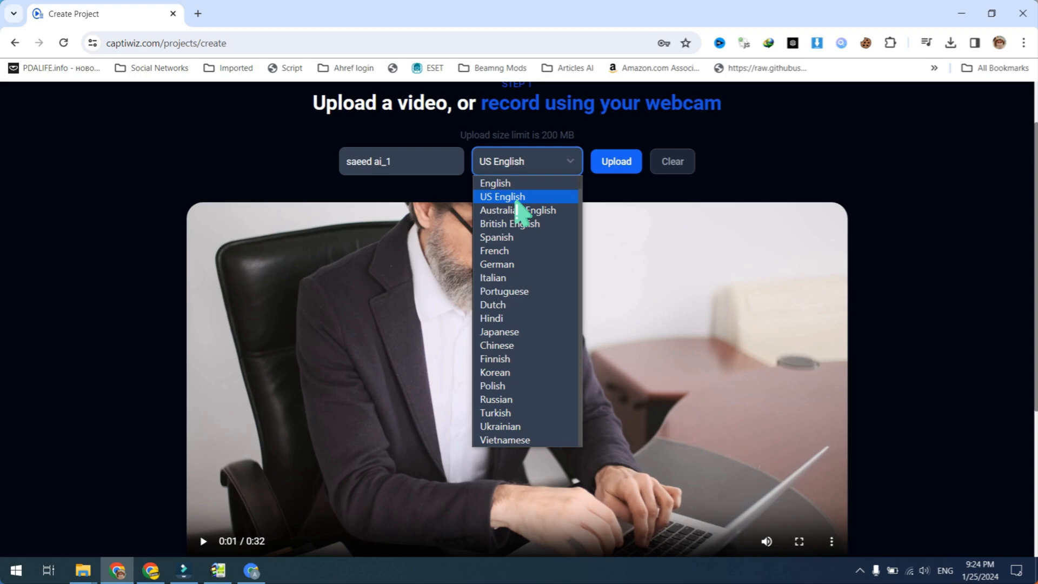
{"action": "left_click", "coordinate": [503, 196]}
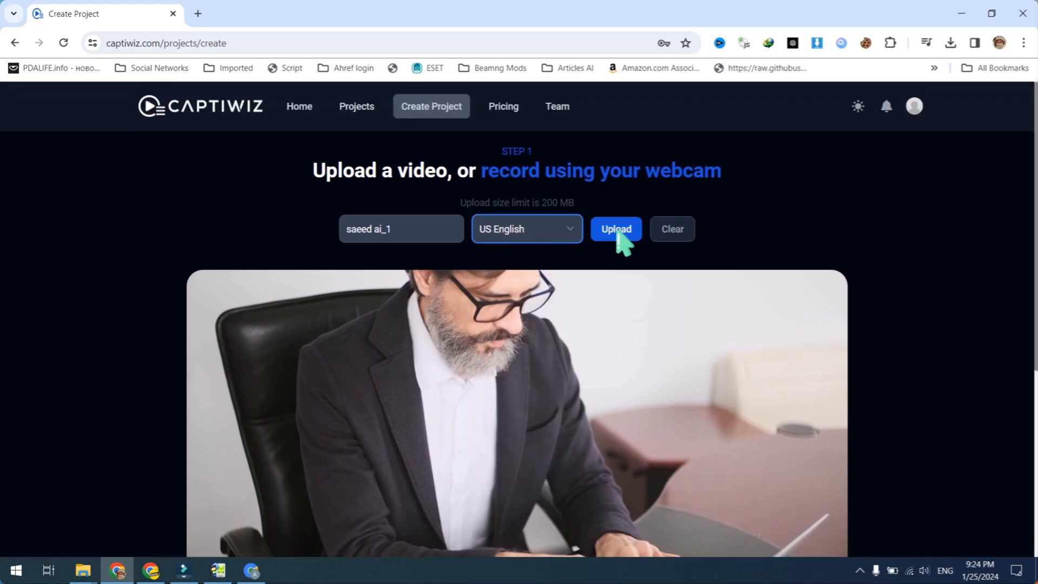
{"action": "left_click", "coordinate": [615, 228]}
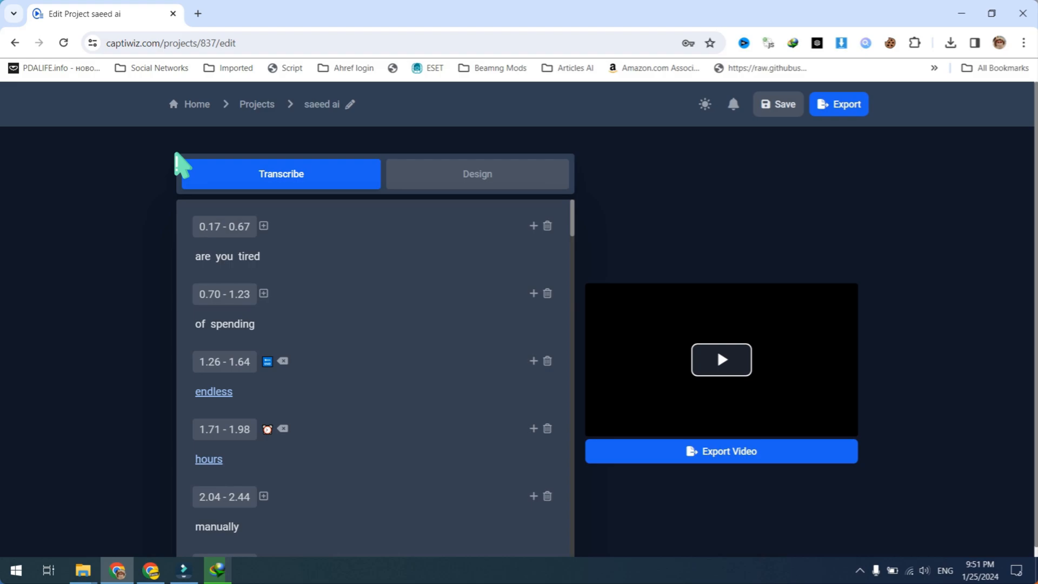
{"action": "mouse_move", "coordinate": [199, 185]}
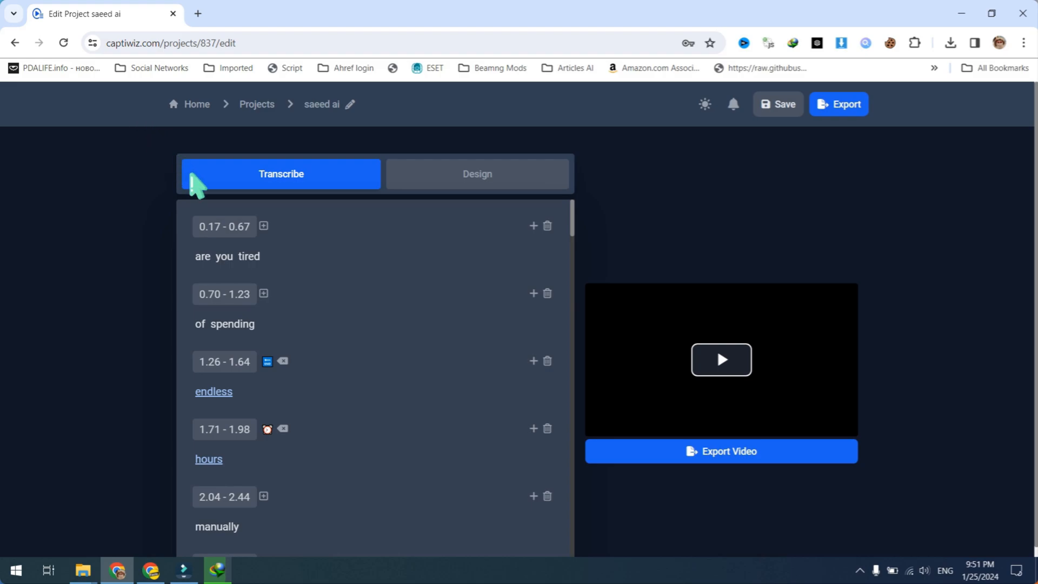
{"action": "mouse_move", "coordinate": [347, 278]}
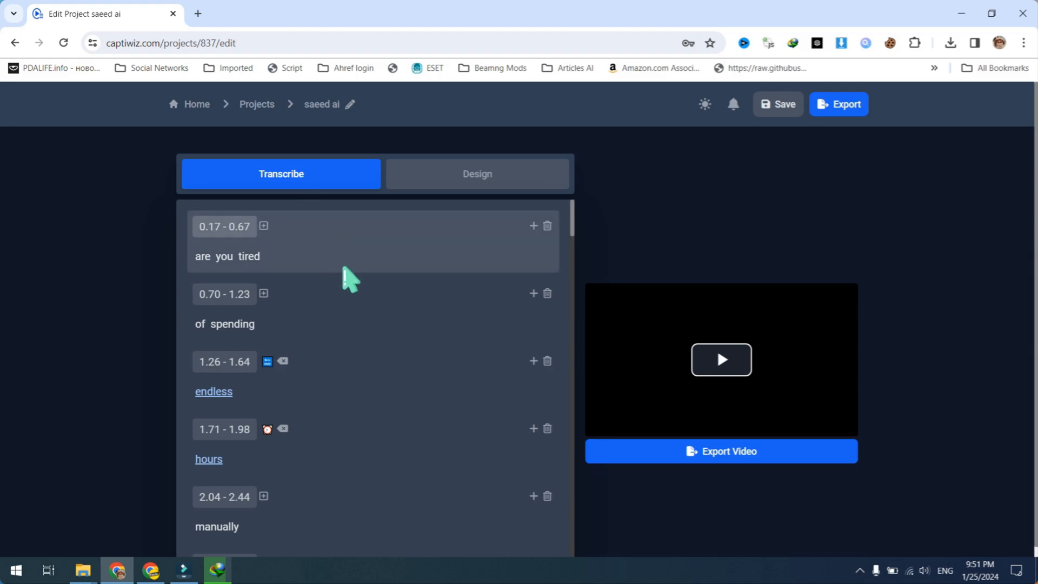
{"action": "mouse_move", "coordinate": [282, 252]}
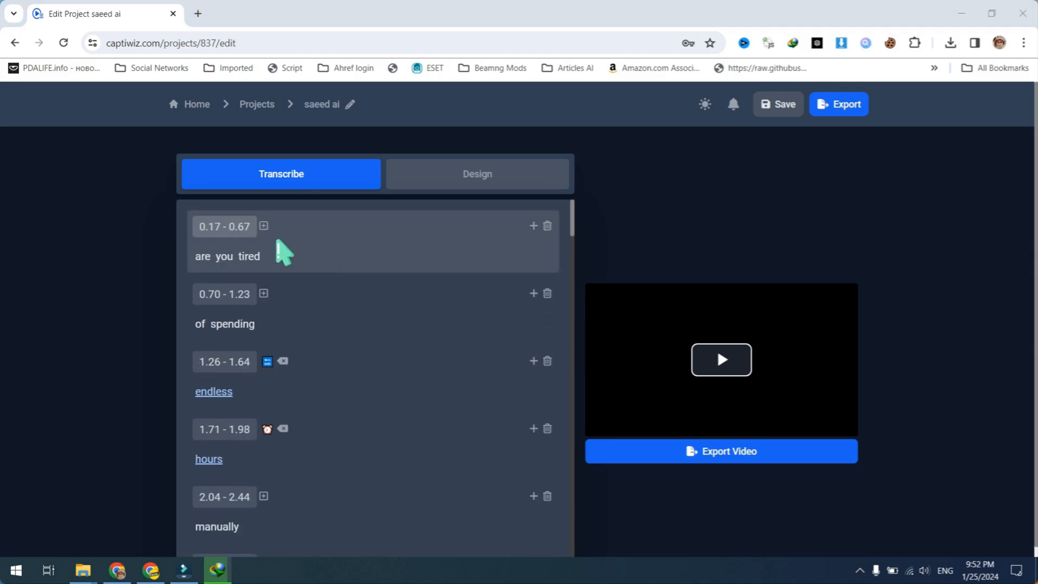
Tag the 'are you tired' caption with a waving-hand emoji, searching 'money', then move to the design options.
{"action": "left_click", "coordinate": [262, 226]}
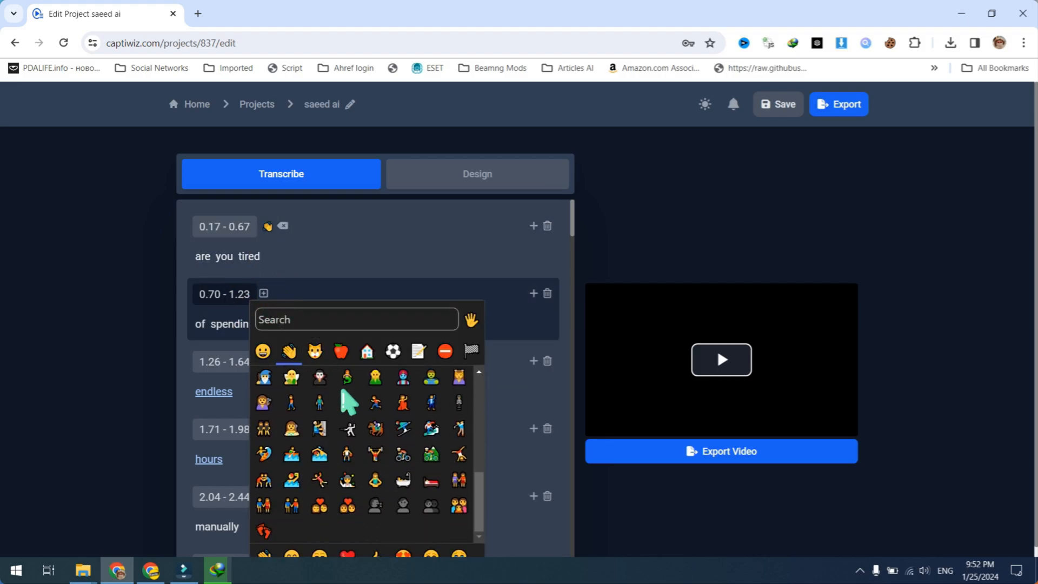
{"action": "type", "text": "money"}
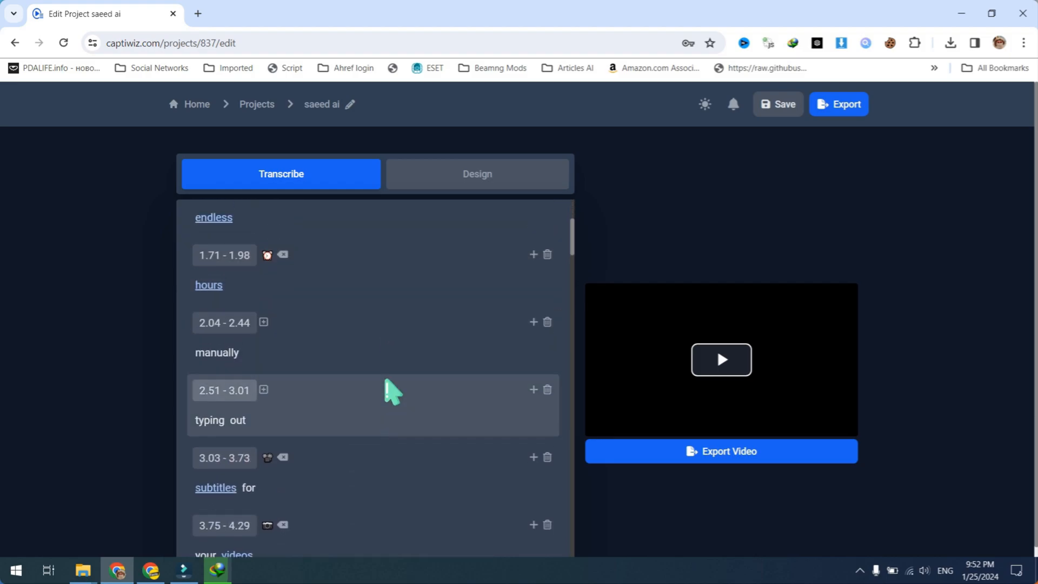
{"action": "left_click", "coordinate": [477, 173]}
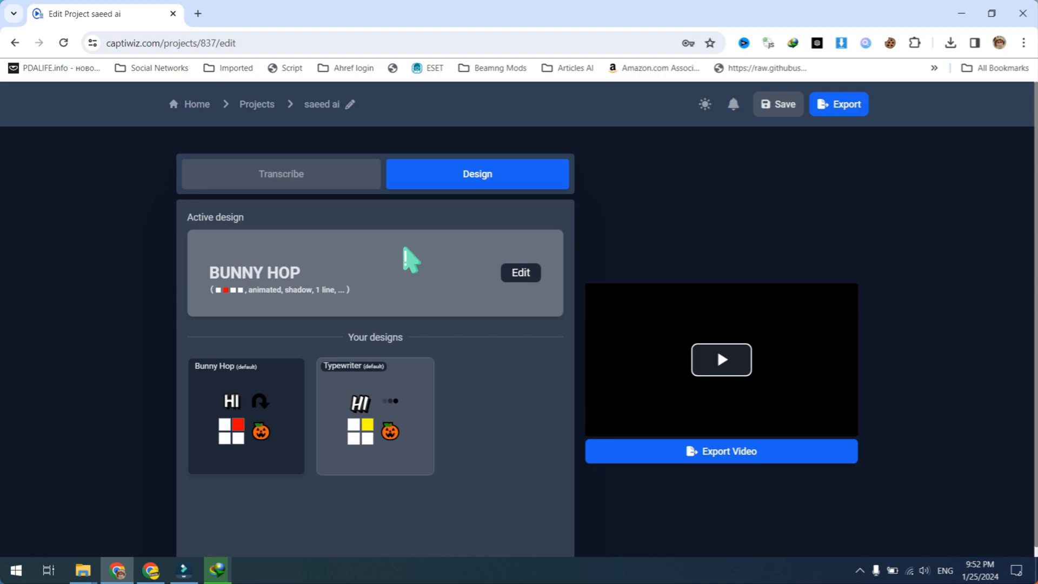
{"action": "mouse_move", "coordinate": [393, 396]}
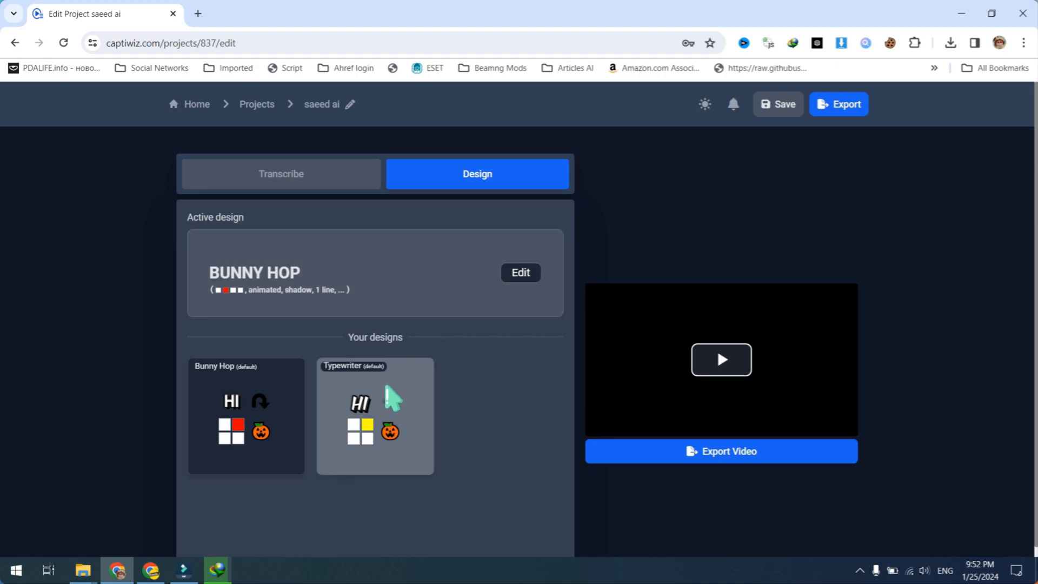
{"action": "mouse_move", "coordinate": [420, 395]}
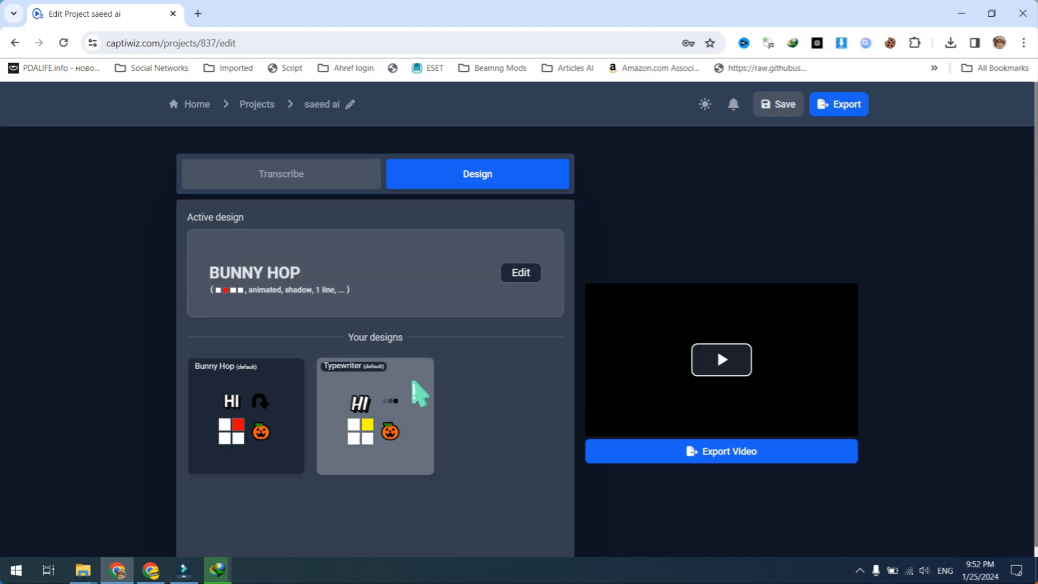
{"action": "mouse_move", "coordinate": [342, 444]}
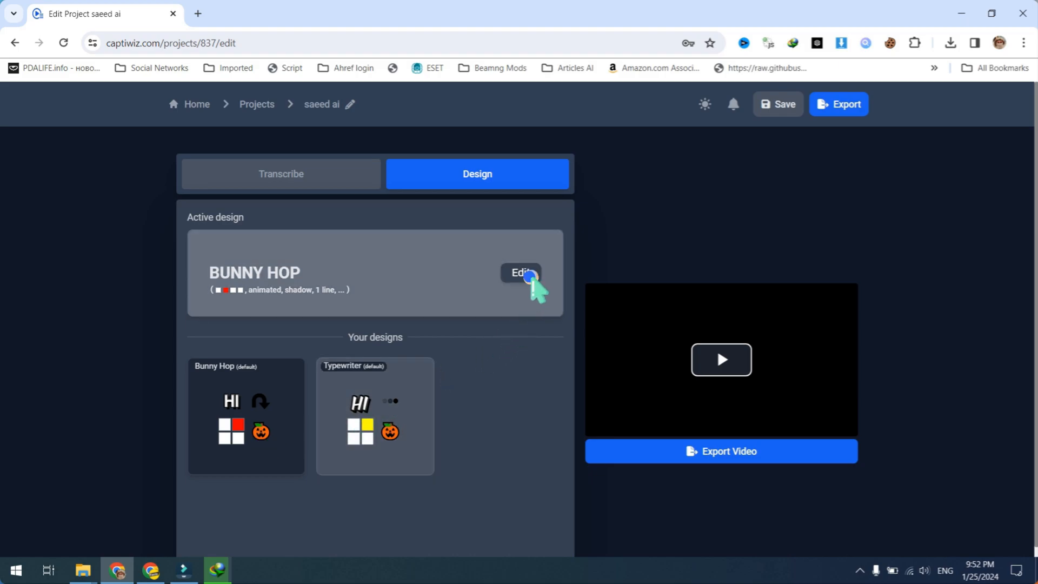
Edit the active Bunny Hop caption design.
{"action": "left_click", "coordinate": [520, 273]}
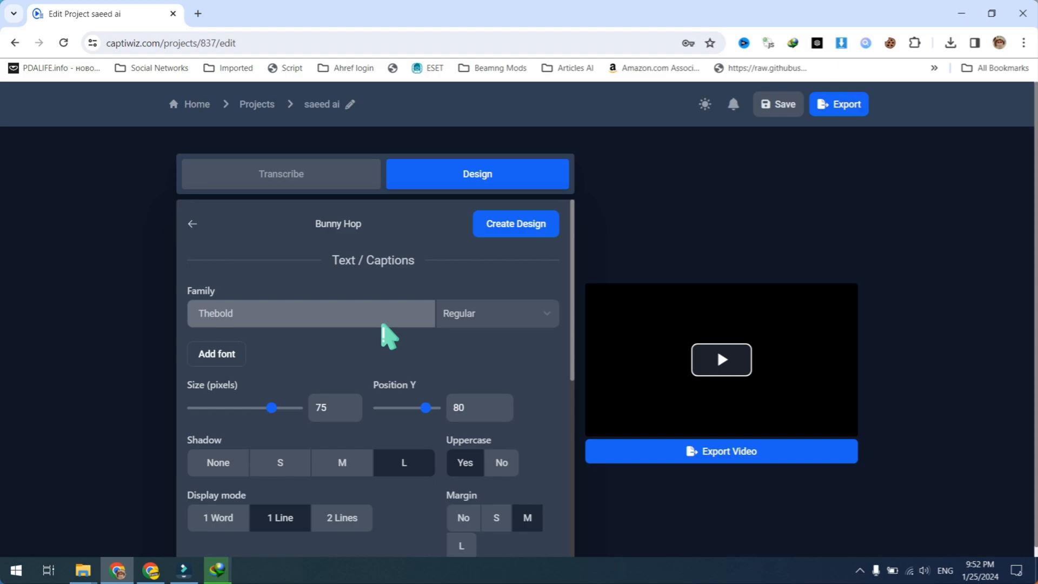
Set caption text size 68 and vertical position 95, then reach the important-word colour swatch.
{"action": "left_click", "coordinate": [309, 314]}
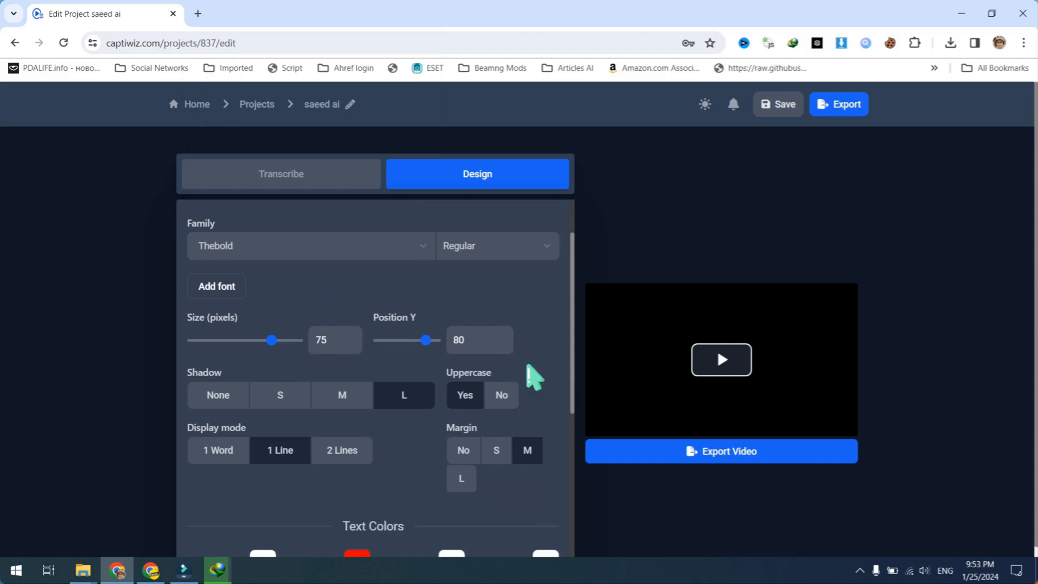
{"action": "left_click", "coordinate": [721, 359]}
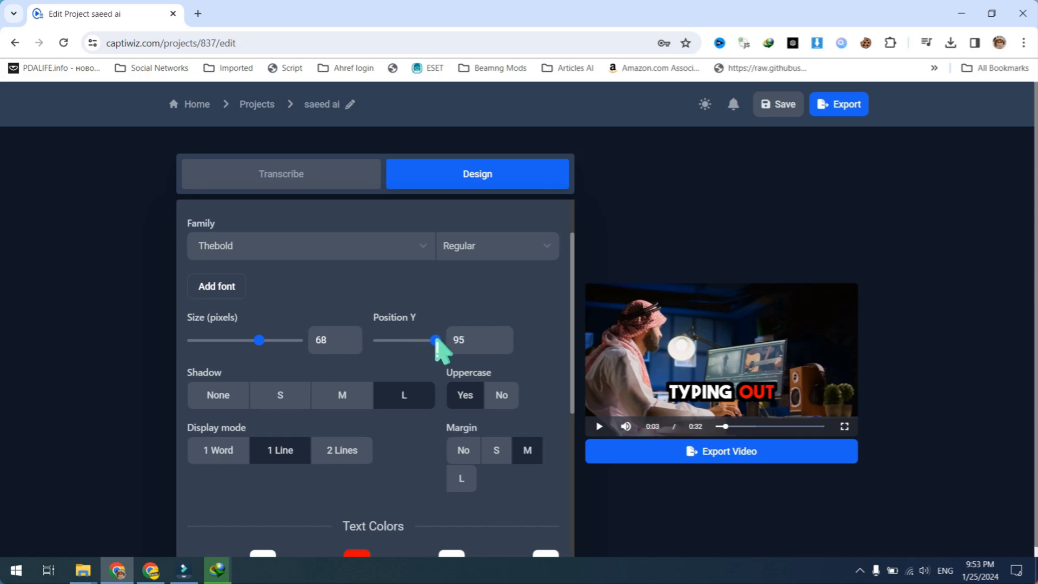
{"action": "scroll", "scroll_direction": "down", "scroll_amount": 3}
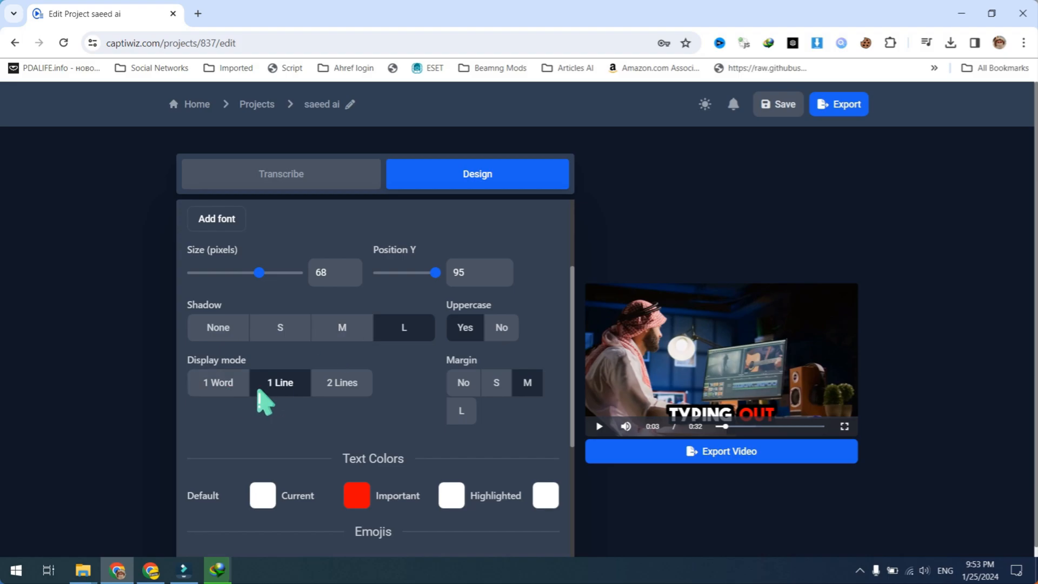
{"action": "scroll", "scroll_direction": "down", "scroll_amount": 3}
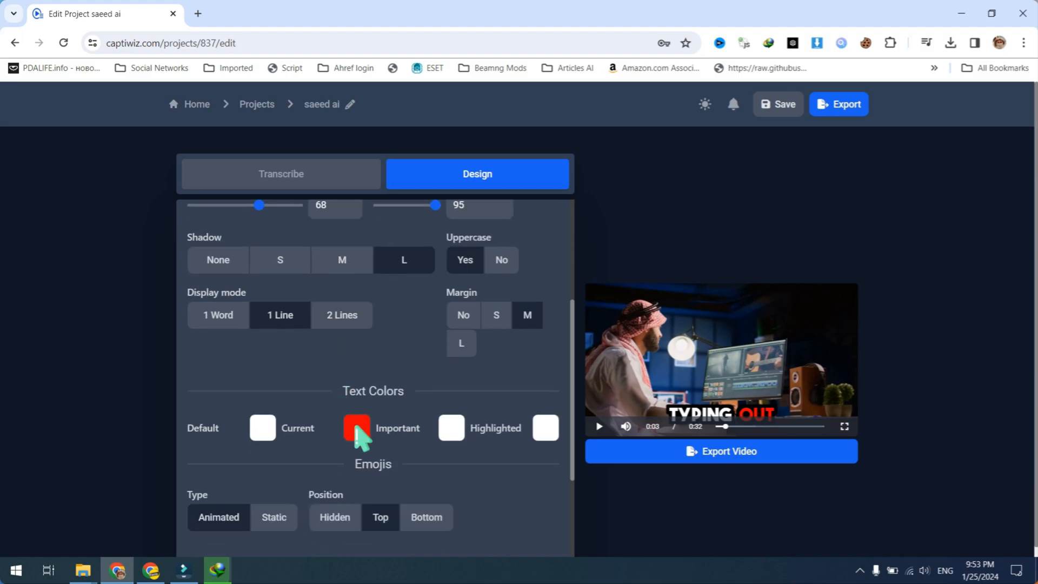
{"action": "left_click", "coordinate": [262, 428]}
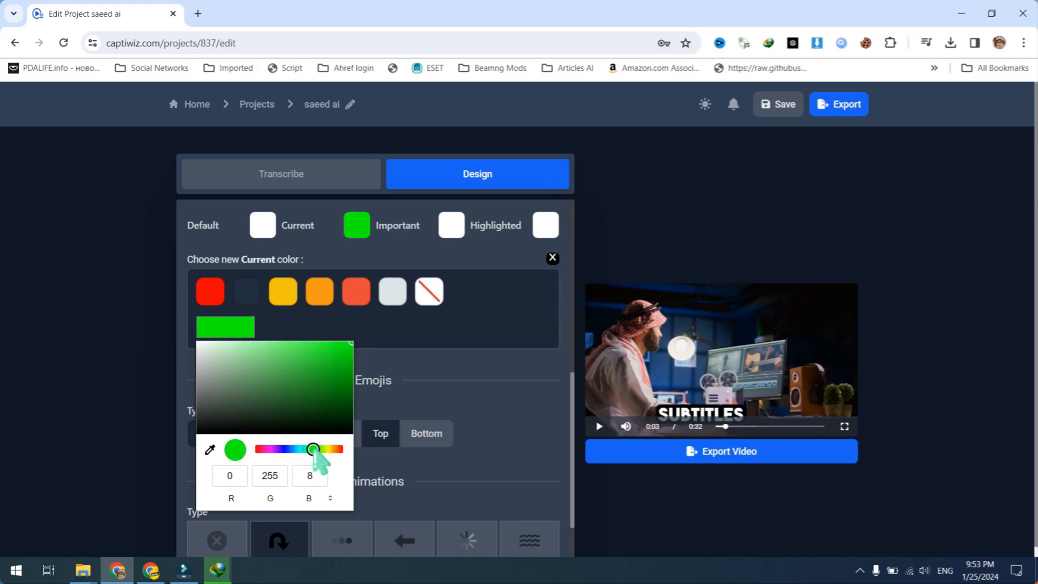
Confirm bright green (0,255,8) as the important-word colour.
{"action": "left_click", "coordinate": [552, 258]}
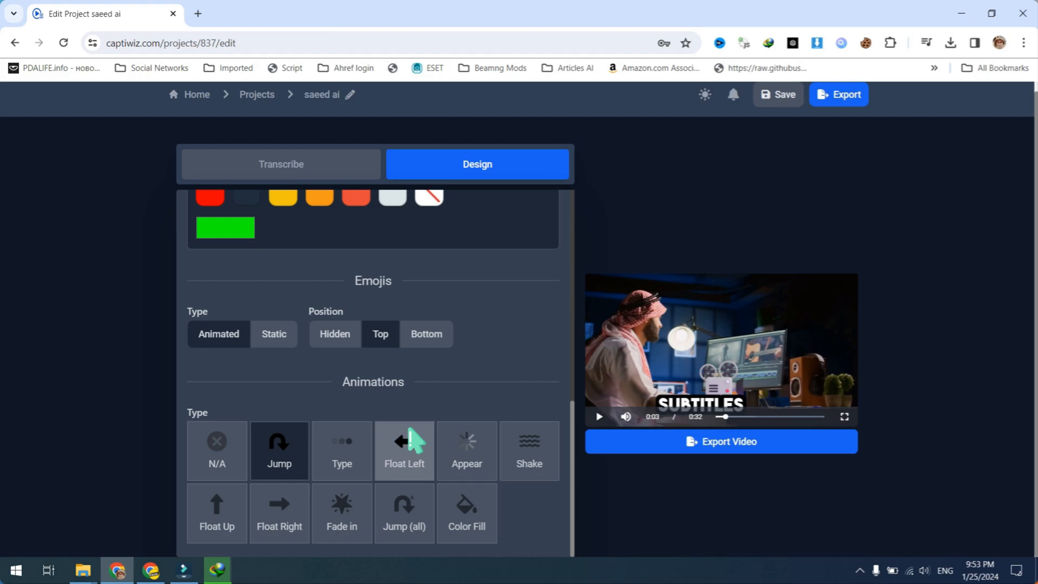
{"action": "mouse_move", "coordinate": [437, 460]}
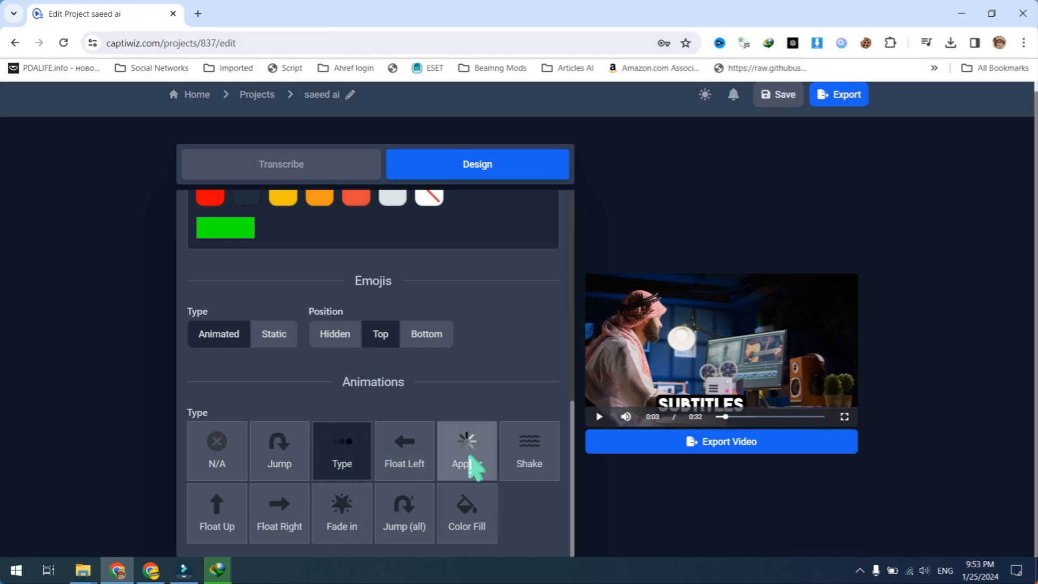
{"action": "mouse_move", "coordinate": [370, 452]}
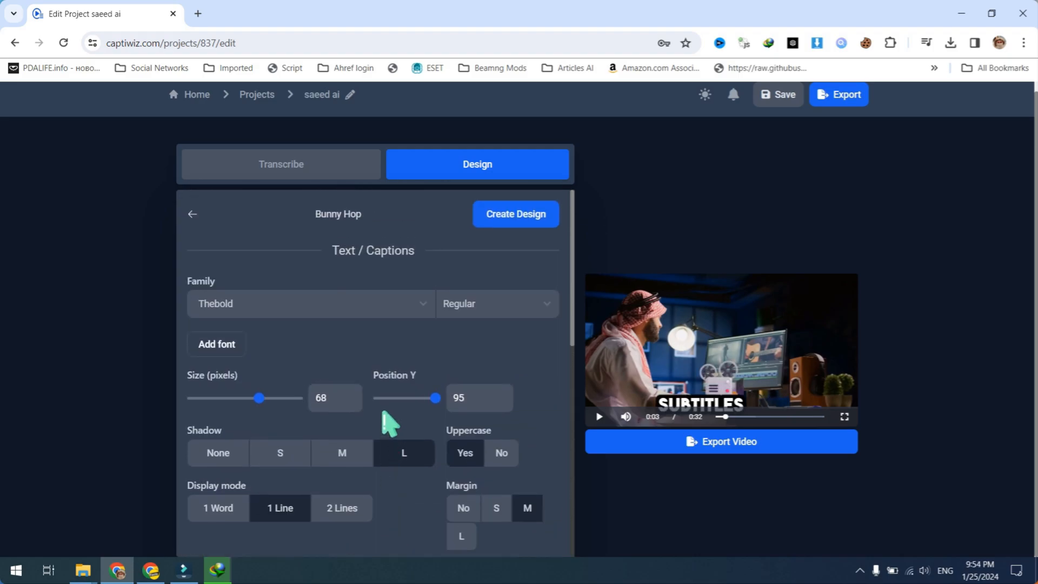
{"action": "mouse_move", "coordinate": [427, 228]}
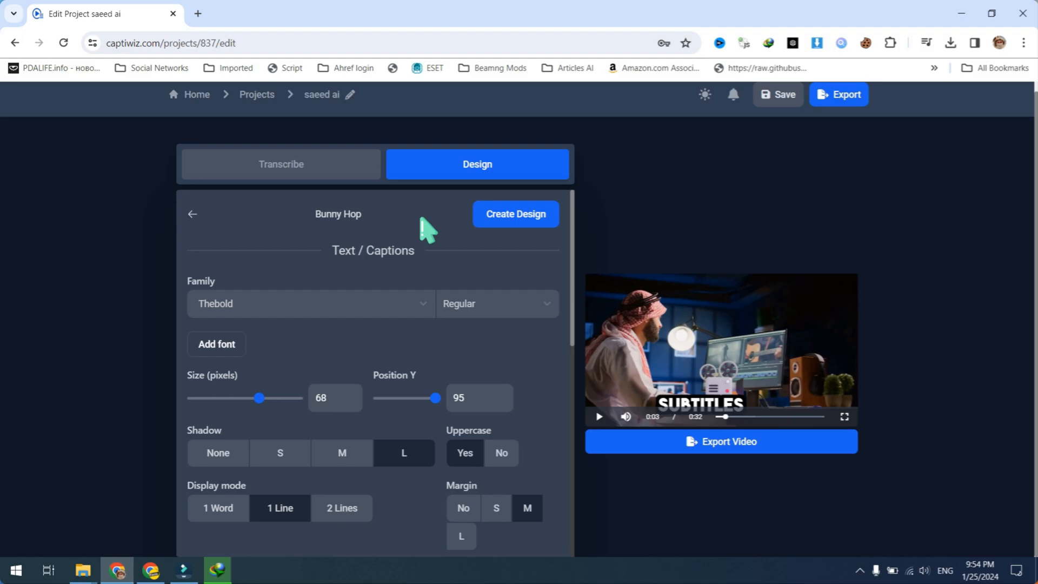
{"action": "mouse_move", "coordinate": [708, 453]}
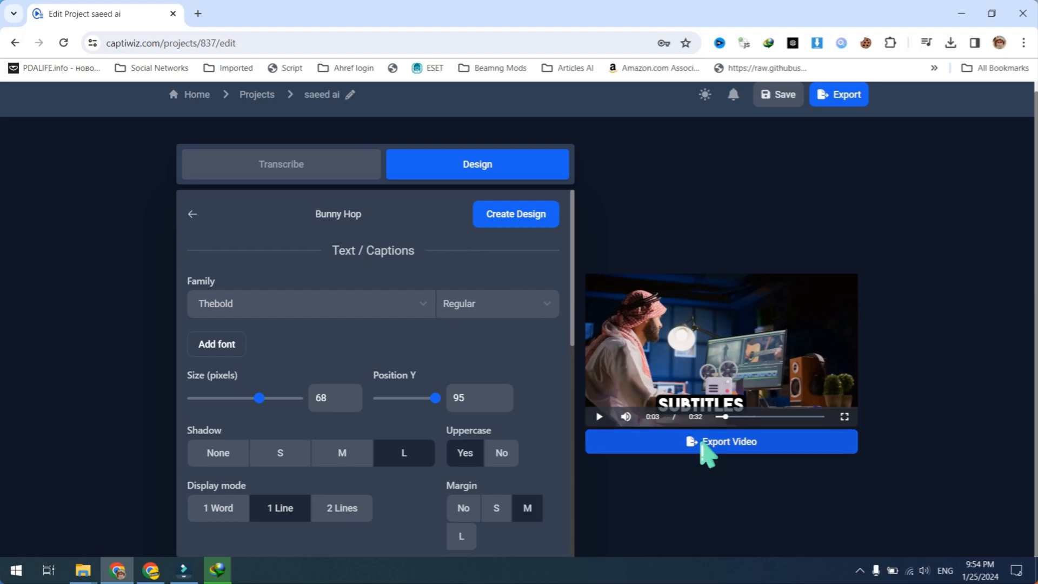
Export the captioned video so it appears on the Exports page for download.
{"action": "left_click", "coordinate": [721, 441]}
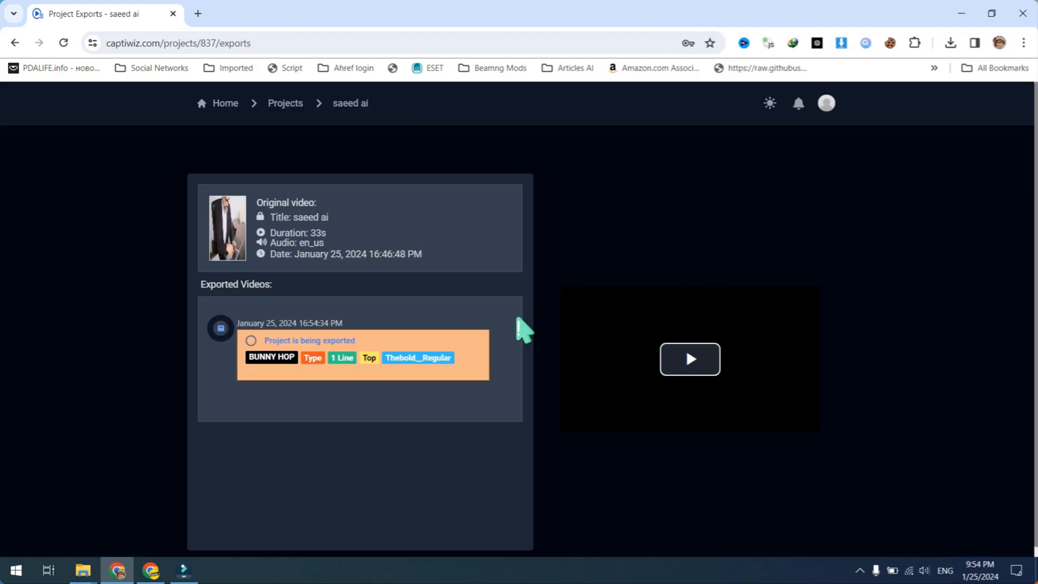
{"action": "mouse_move", "coordinate": [648, 311]}
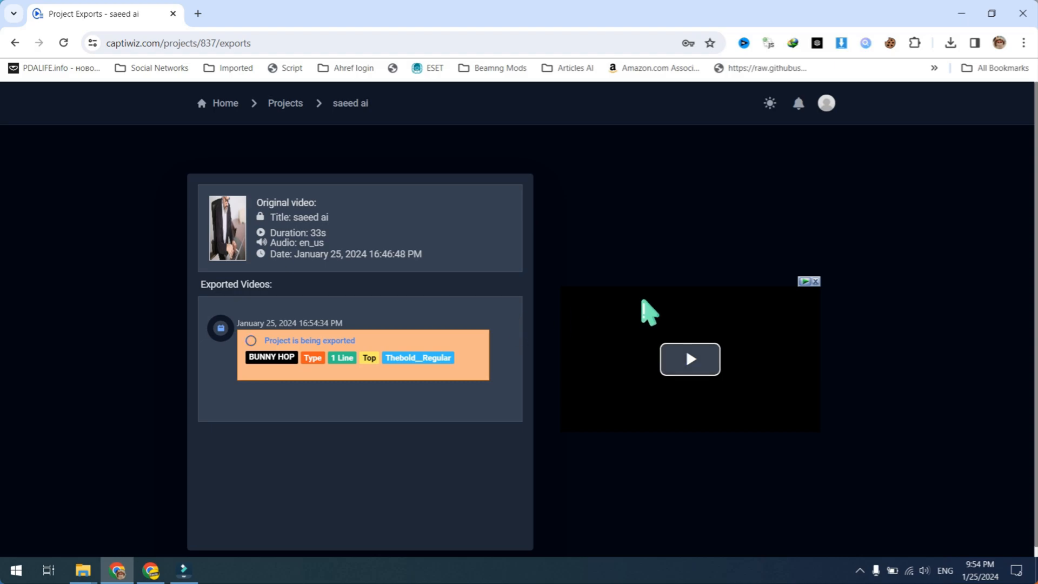
{"action": "mouse_move", "coordinate": [556, 271]}
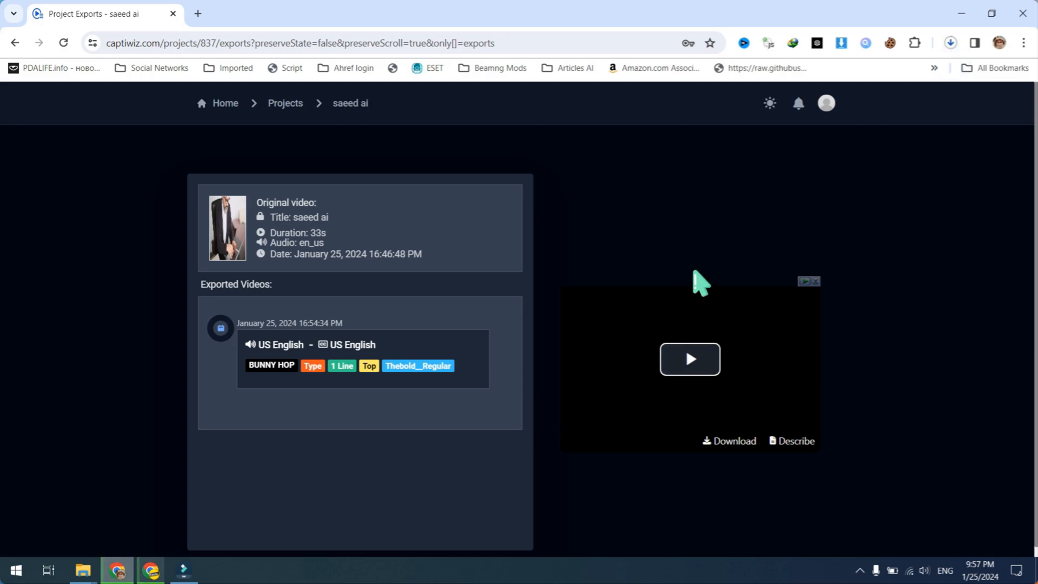
{"action": "mouse_move", "coordinate": [867, 154]}
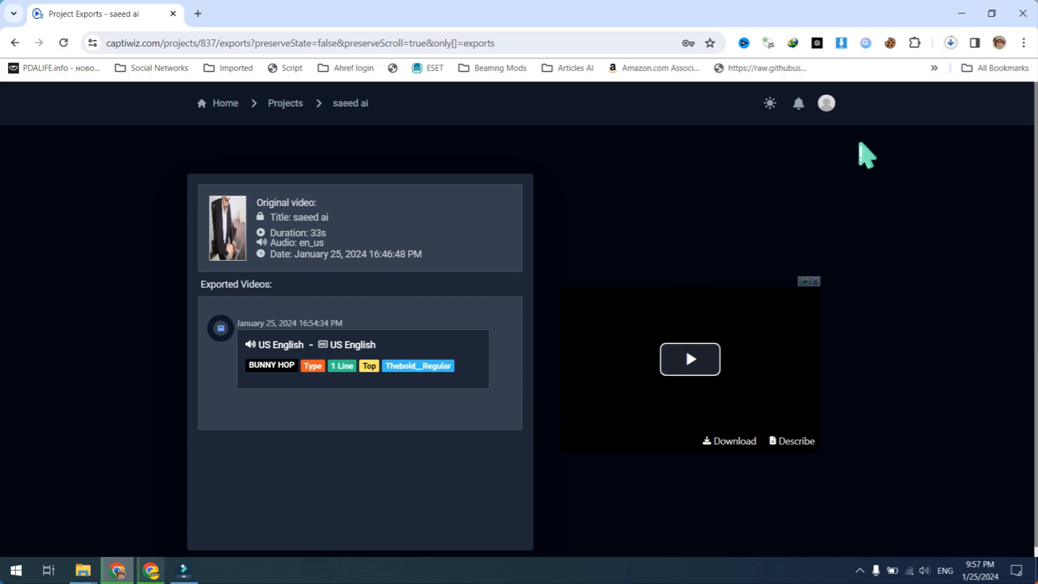